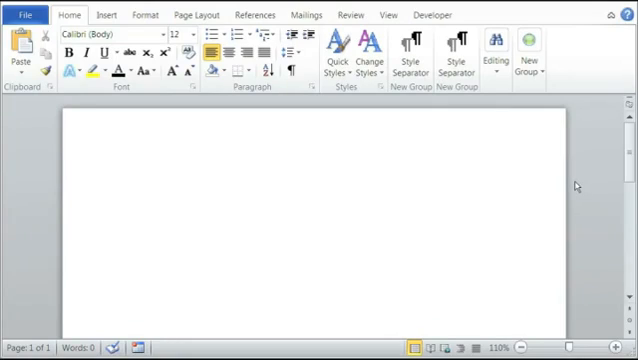
mouse_move(432, 22)
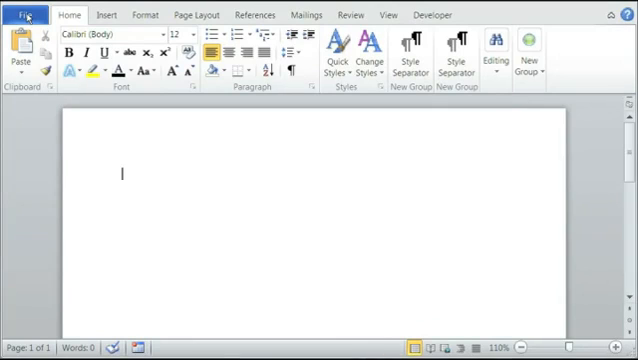
Open the Word Options dialog from the File menu.
click(26, 14)
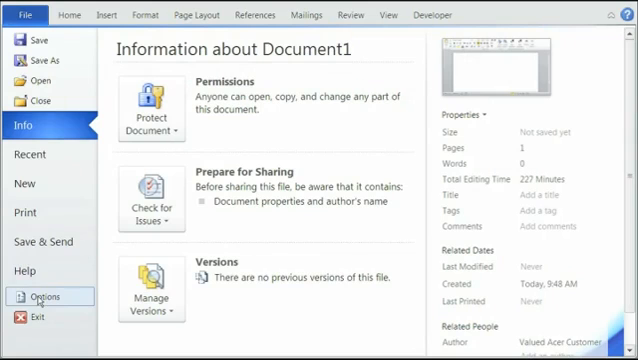
click(42, 296)
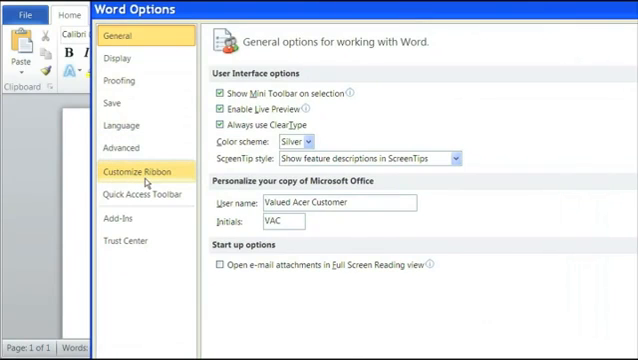
Show Customize Ribbon and scroll the Main Tabs list toward the Developer entry.
click(138, 164)
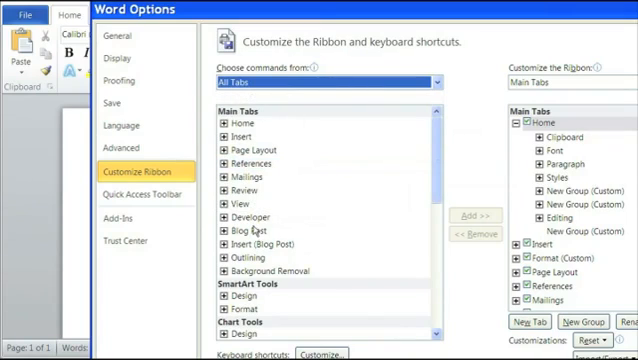
click(244, 216)
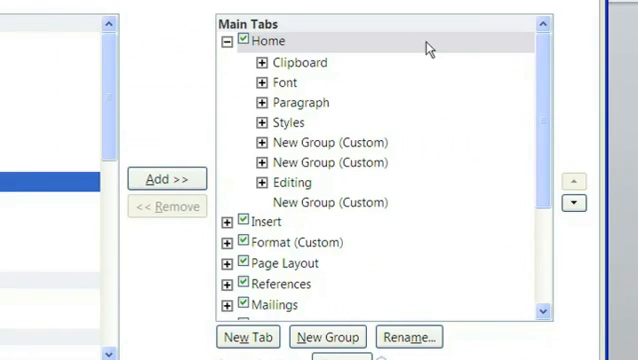
mouse_move(542, 138)
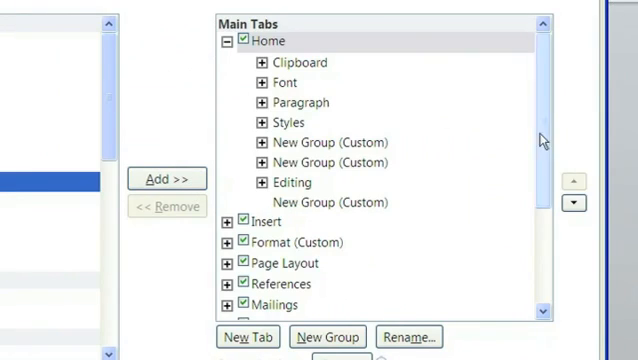
scroll(down, 3)
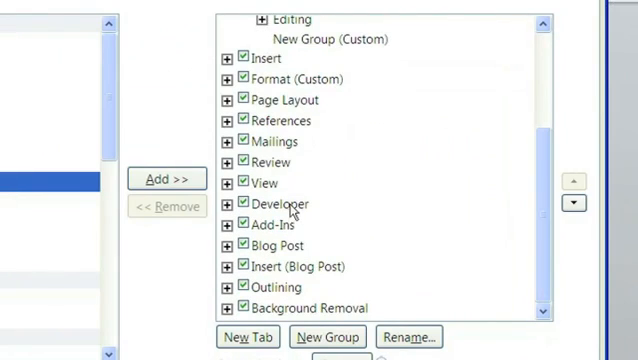
mouse_move(388, 226)
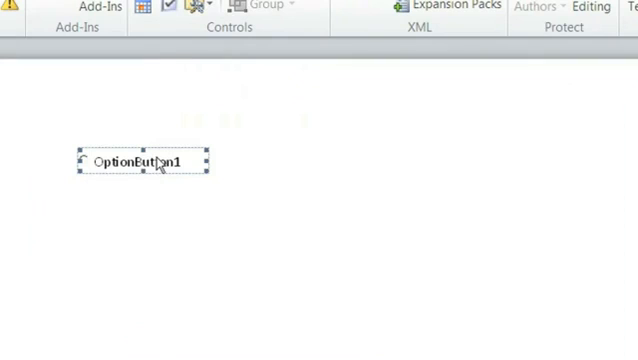
Edit OptionButton1's caption so it reads Yellow.
right_click(156, 160)
text(Yellow)
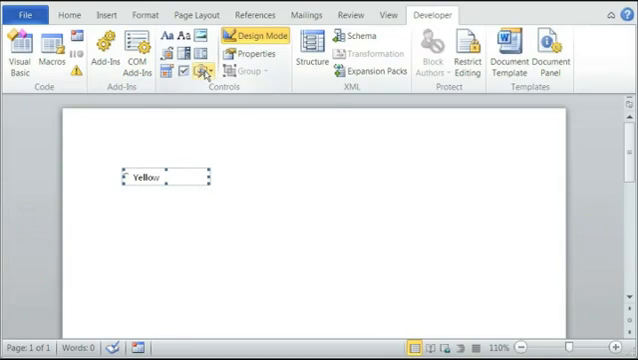
Insert a second ActiveX option button beside the Yellow one.
click(202, 72)
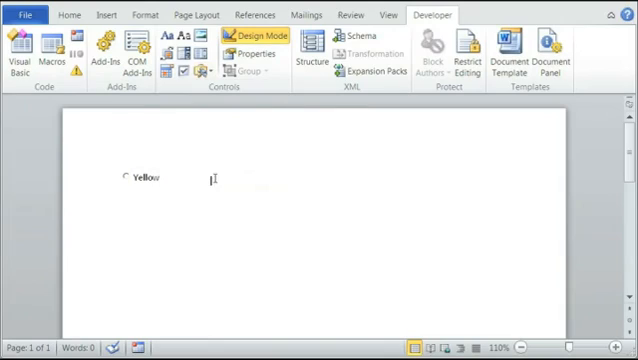
click(208, 68)
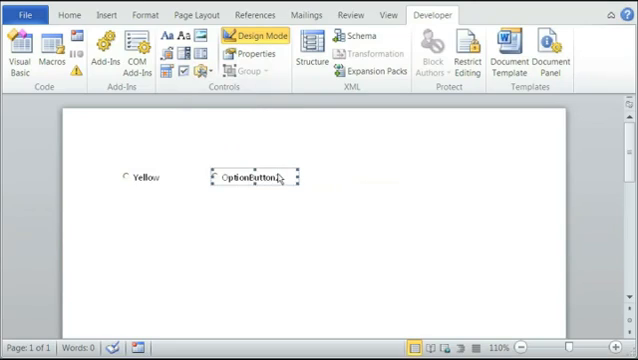
Put OptionButton2's caption into edit mode via OptionButton Object > Edit.
right_click(256, 176)
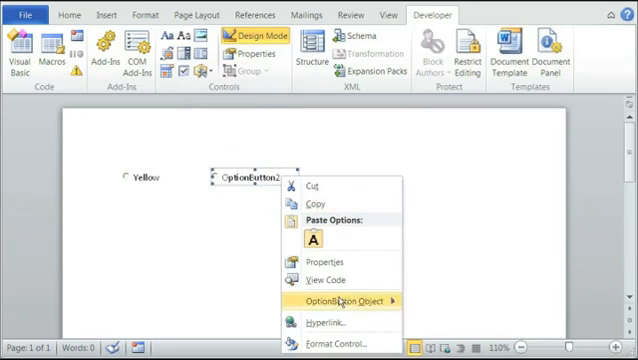
mouse_move(344, 298)
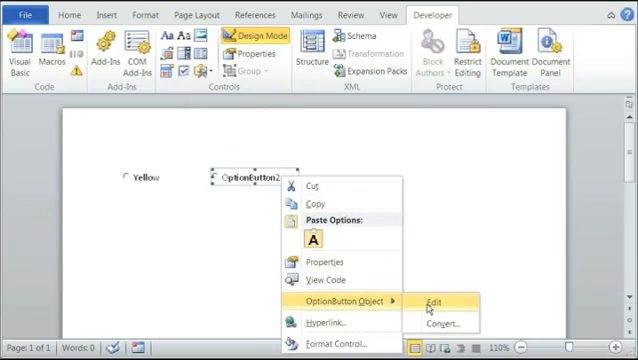
click(404, 304)
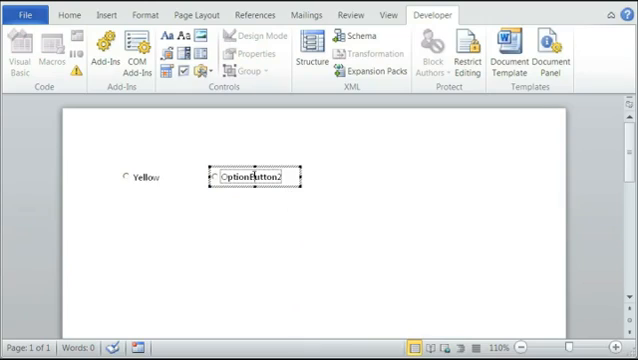